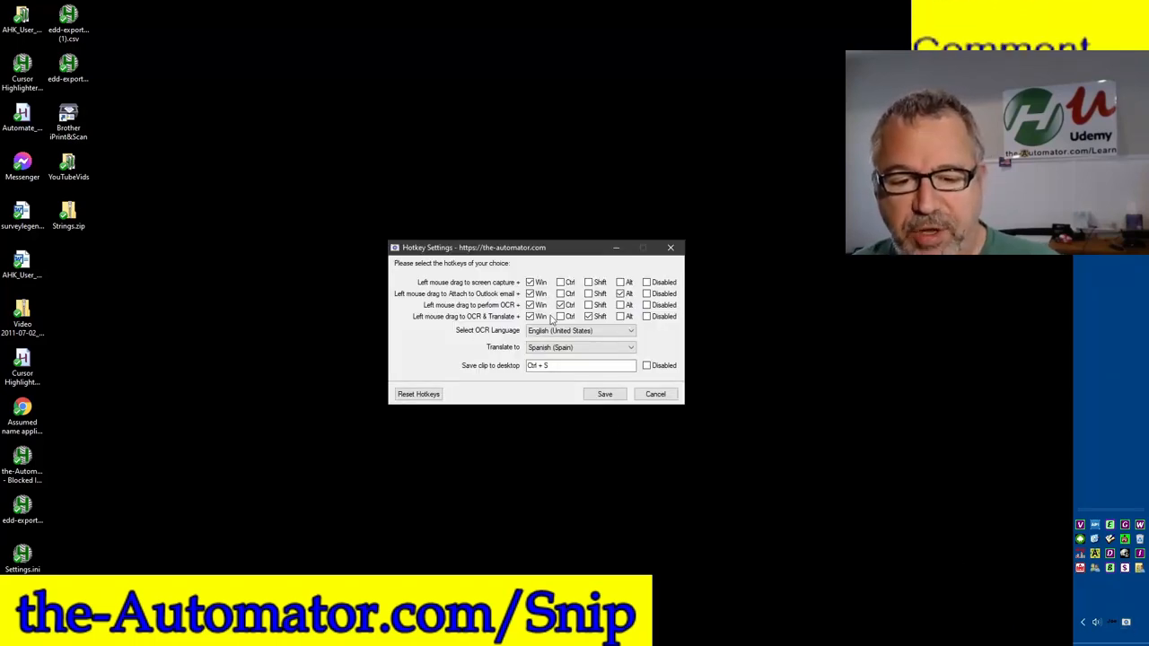
mouse_move(431, 350)
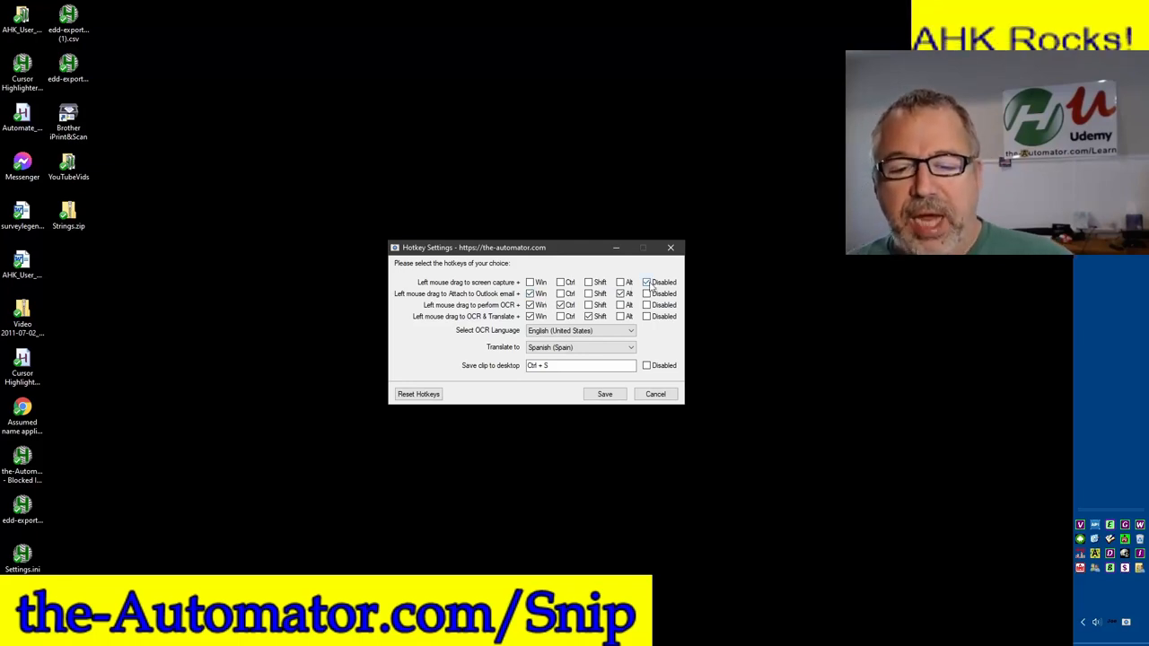
Save the Hotkey Settings with English OCR and Spanish as the translation language.
click(647, 282)
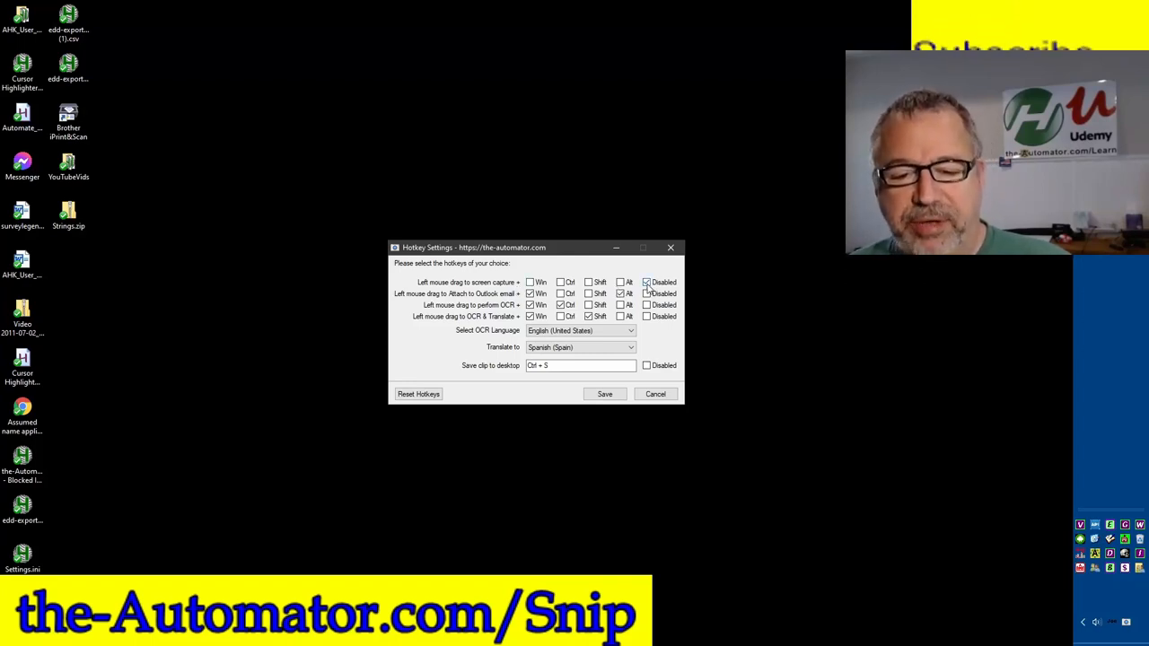
click(646, 282)
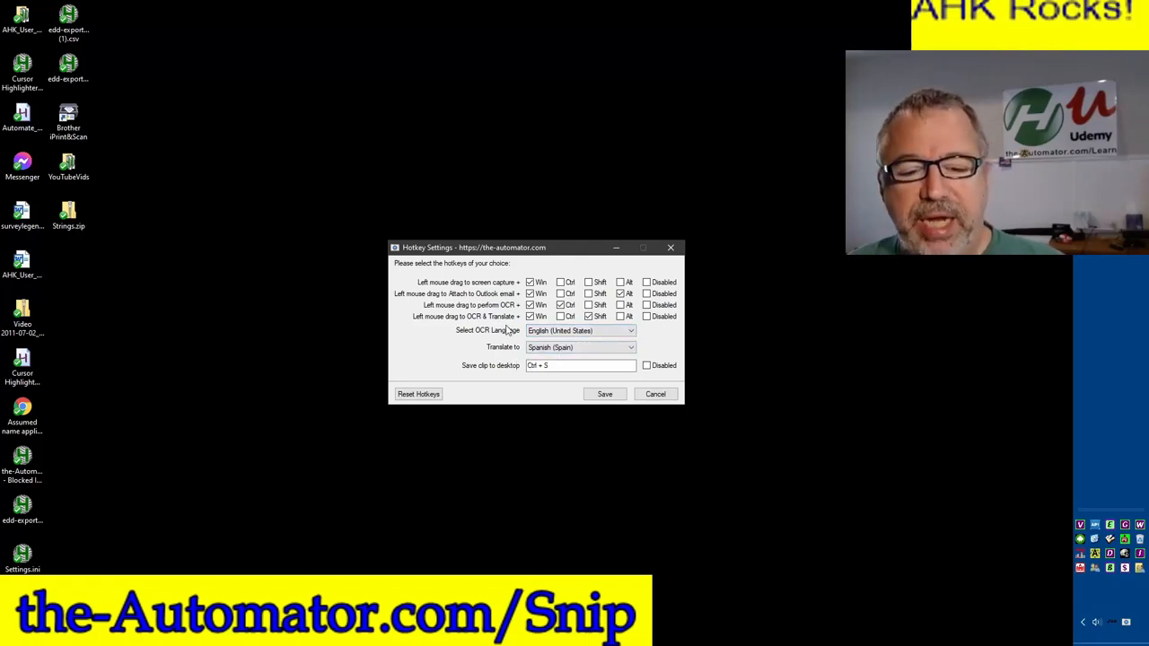
mouse_move(602, 327)
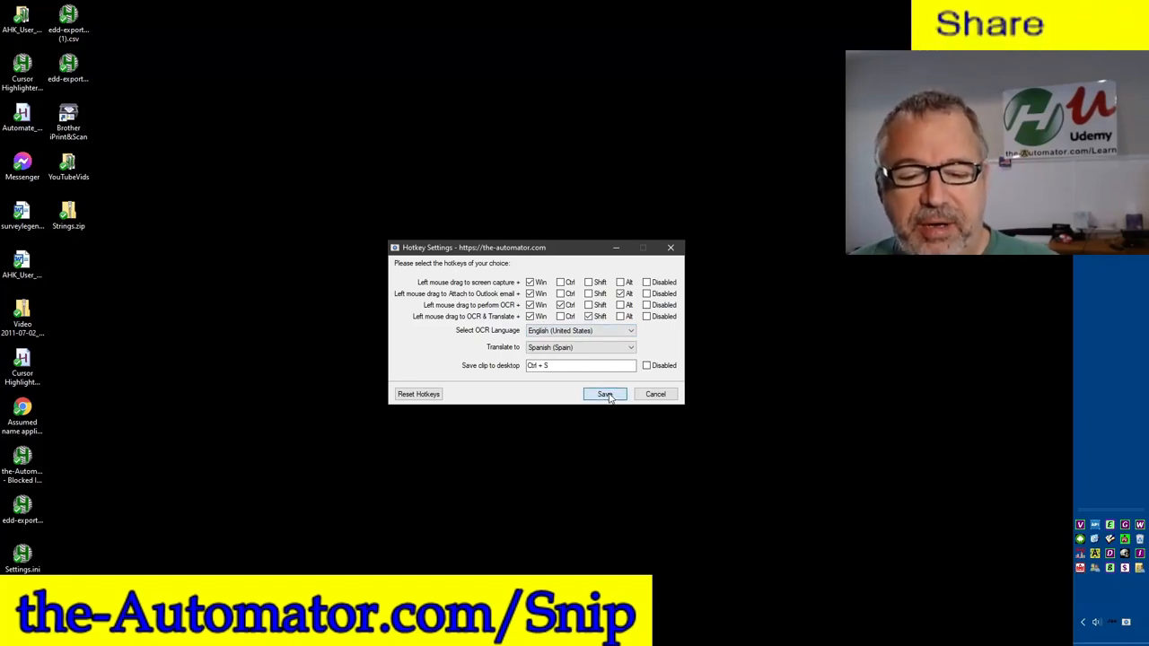
click(605, 396)
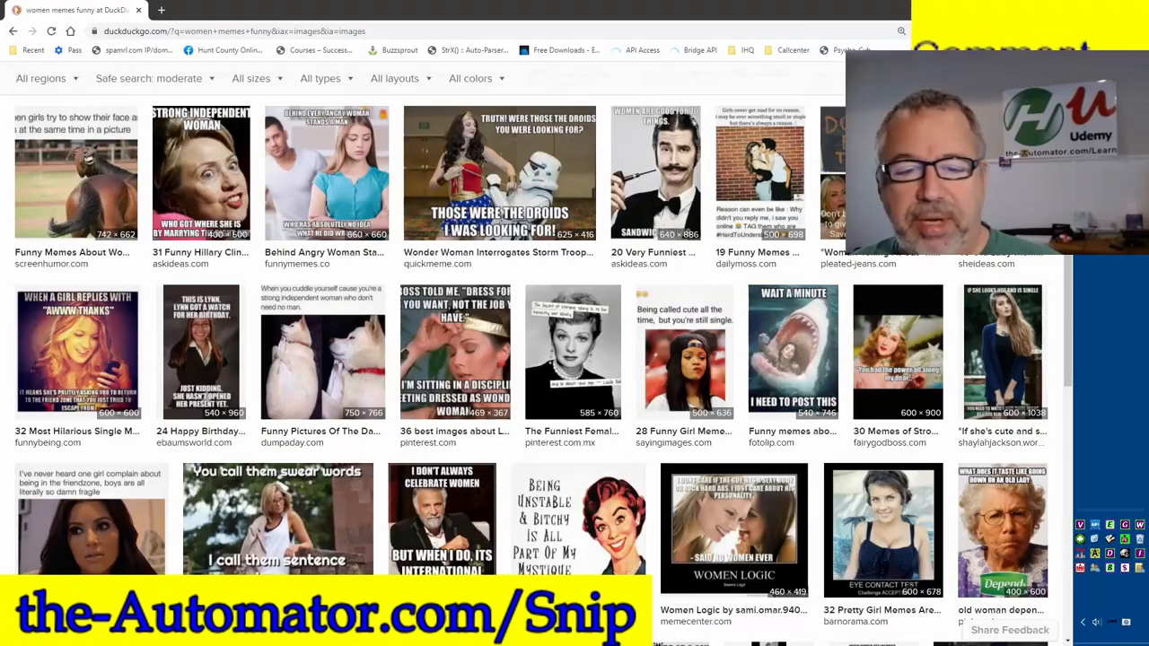
Expand the Wonder Woman storm trooper meme result into its larger image preview.
click(500, 172)
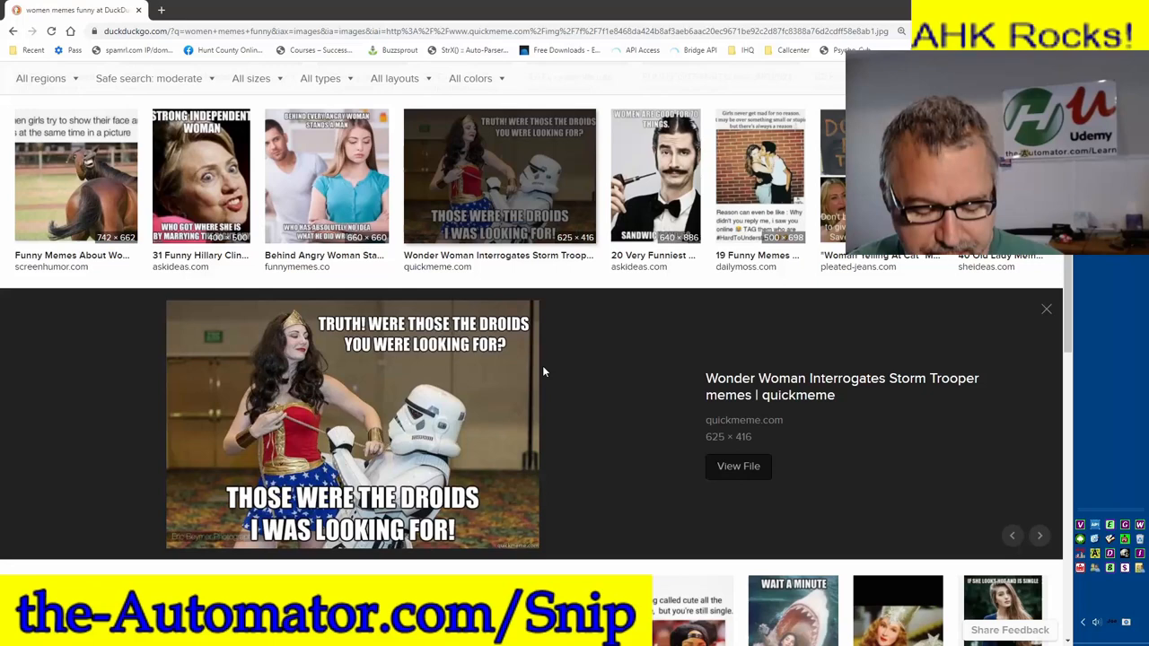
mouse_move(313, 309)
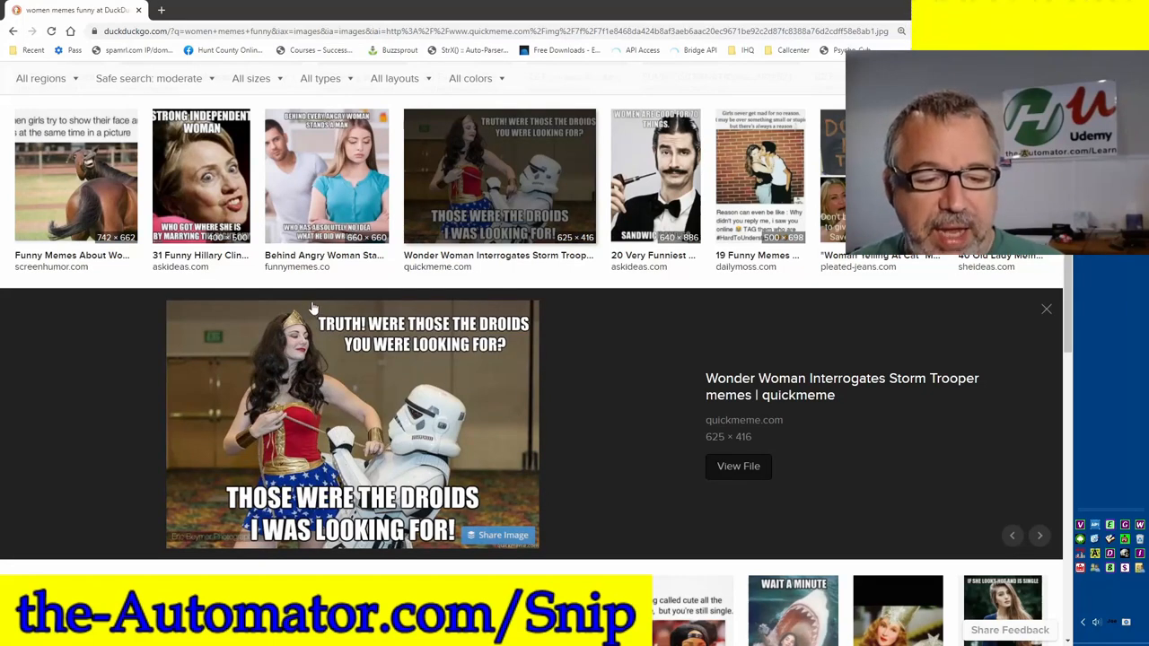
mouse_move(535, 366)
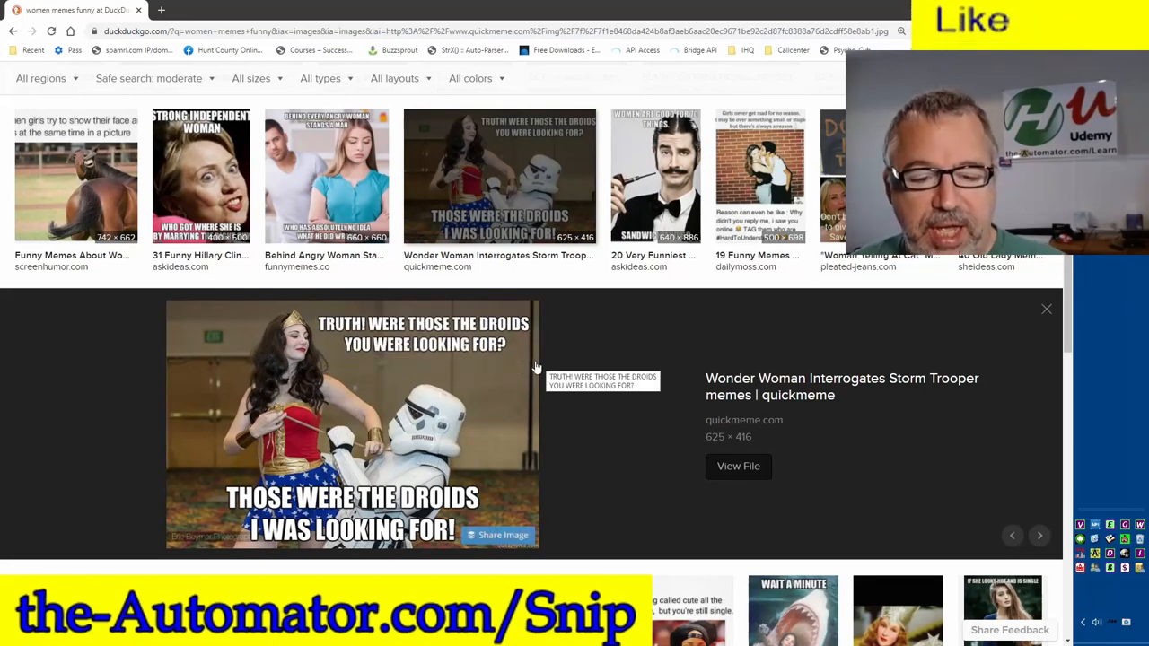
mouse_move(629, 388)
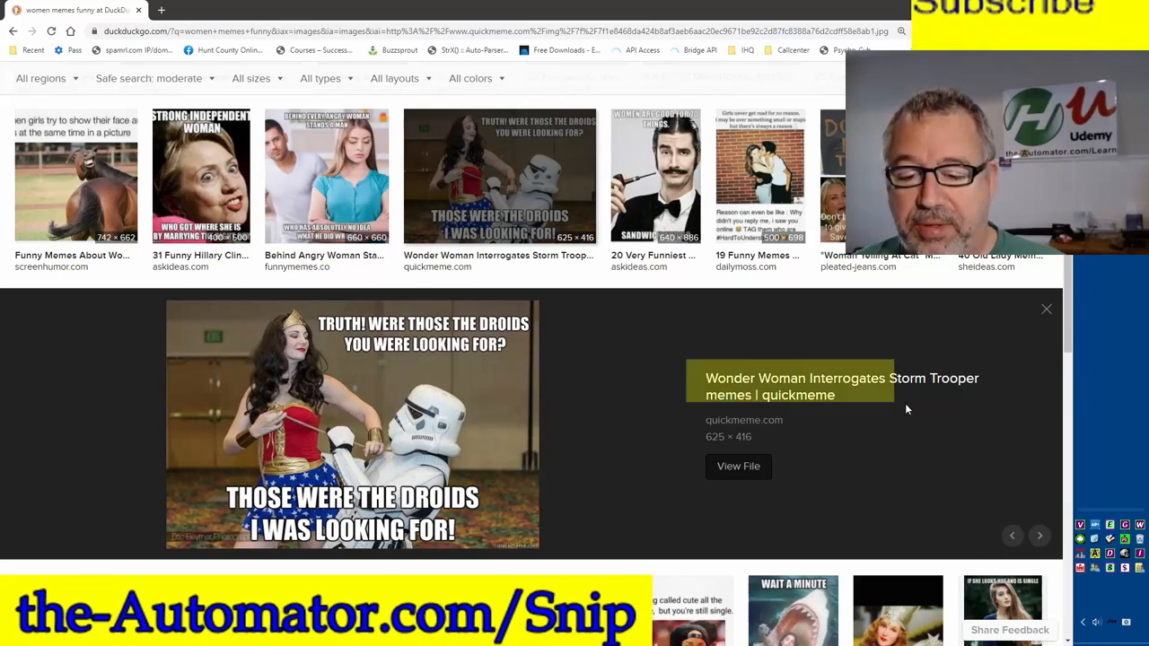
mouse_move(991, 412)
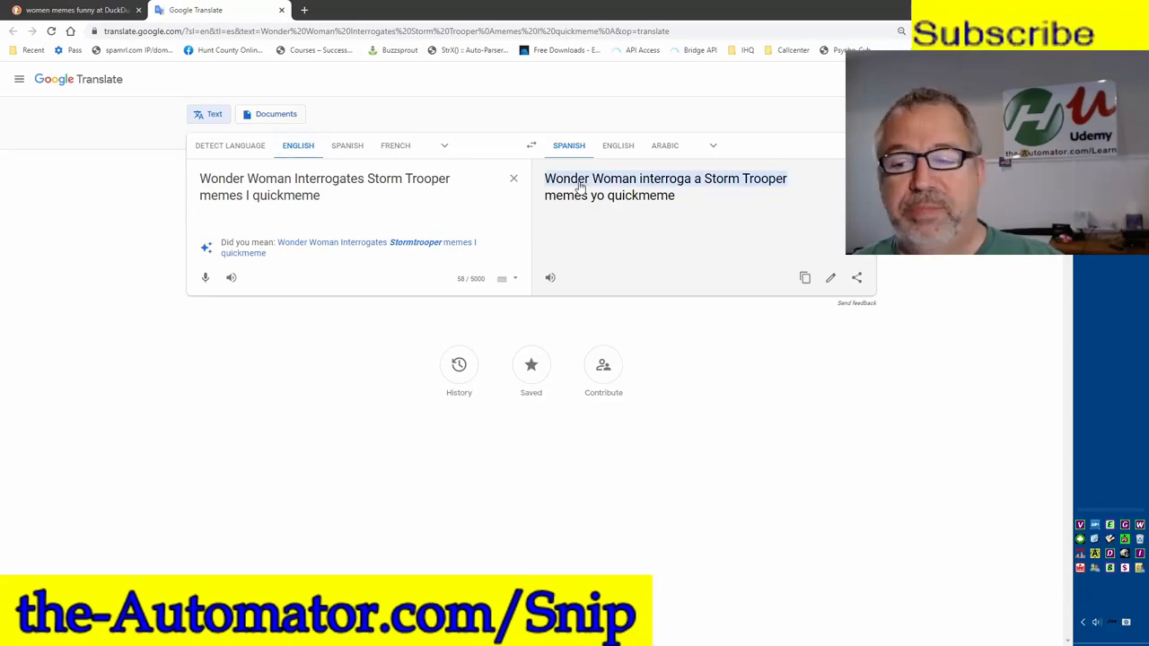
After the Spanish result, set Snipper's Translate to language to Russian.
click(1128, 624)
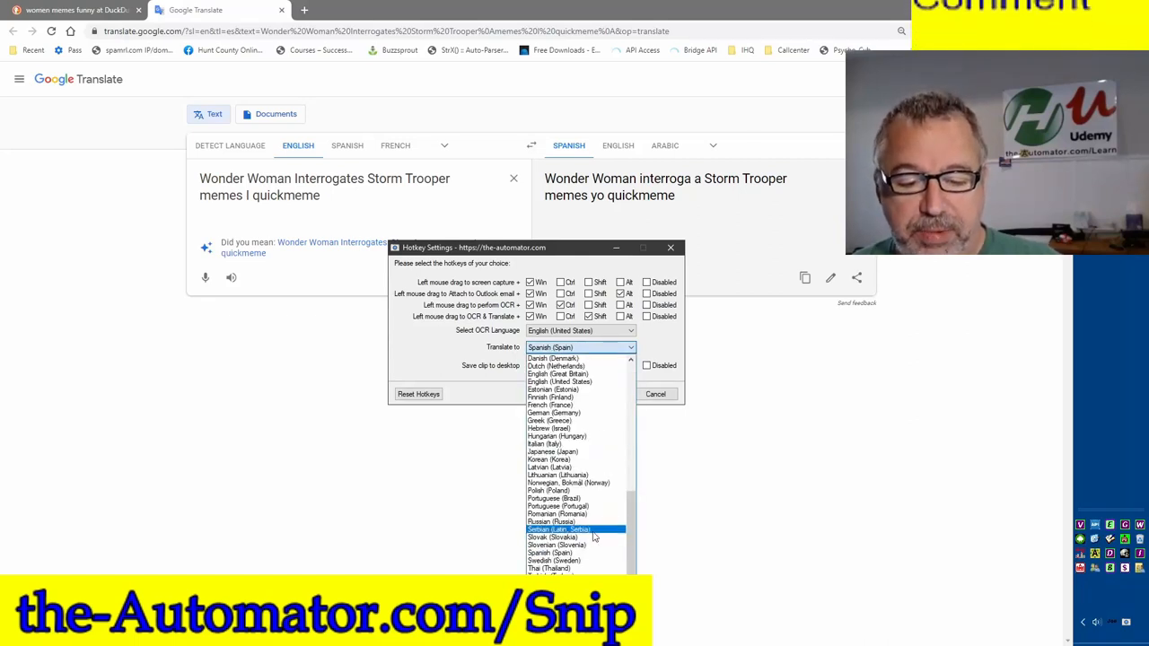
click(656, 395)
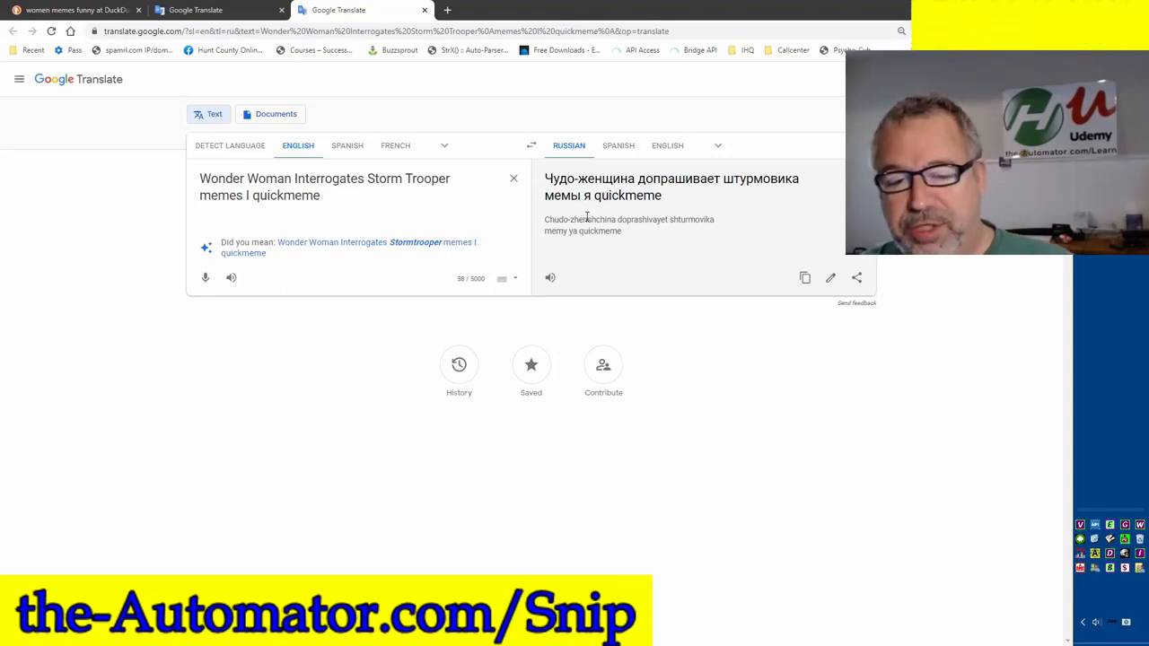
mouse_move(779, 363)
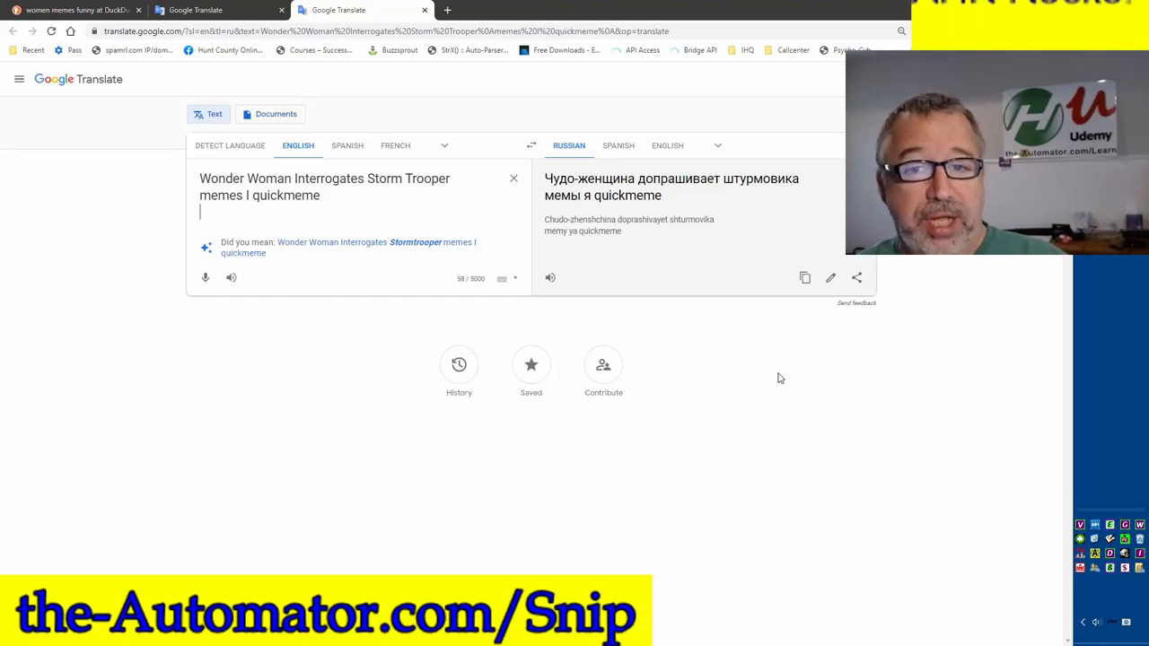
mouse_move(765, 381)
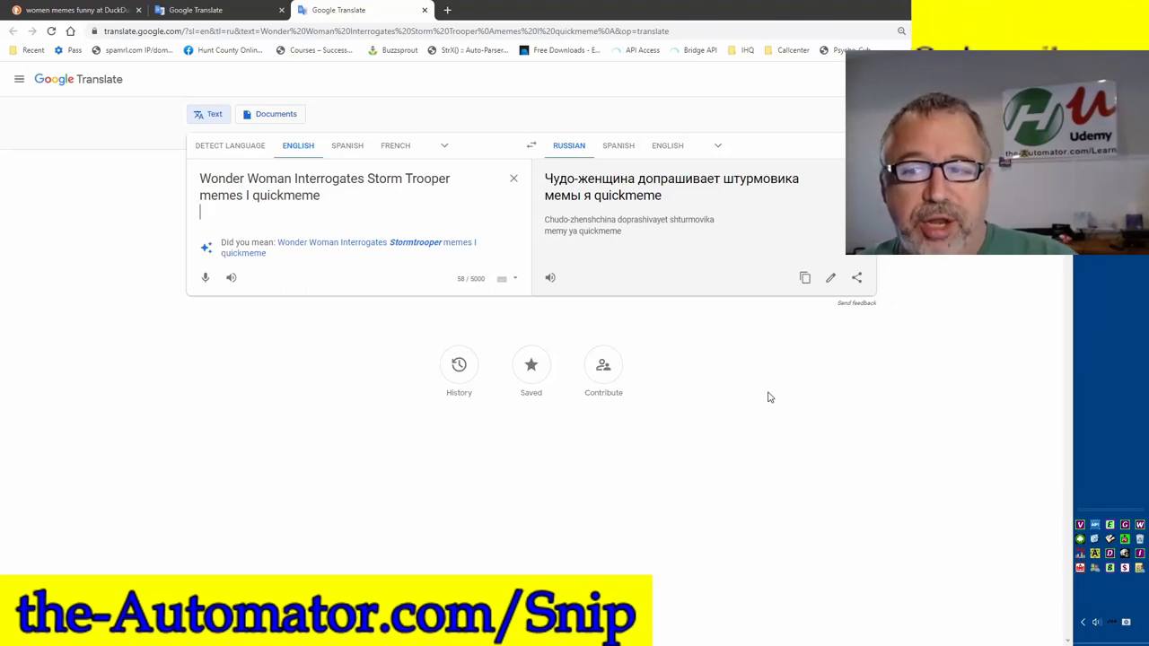
mouse_move(765, 396)
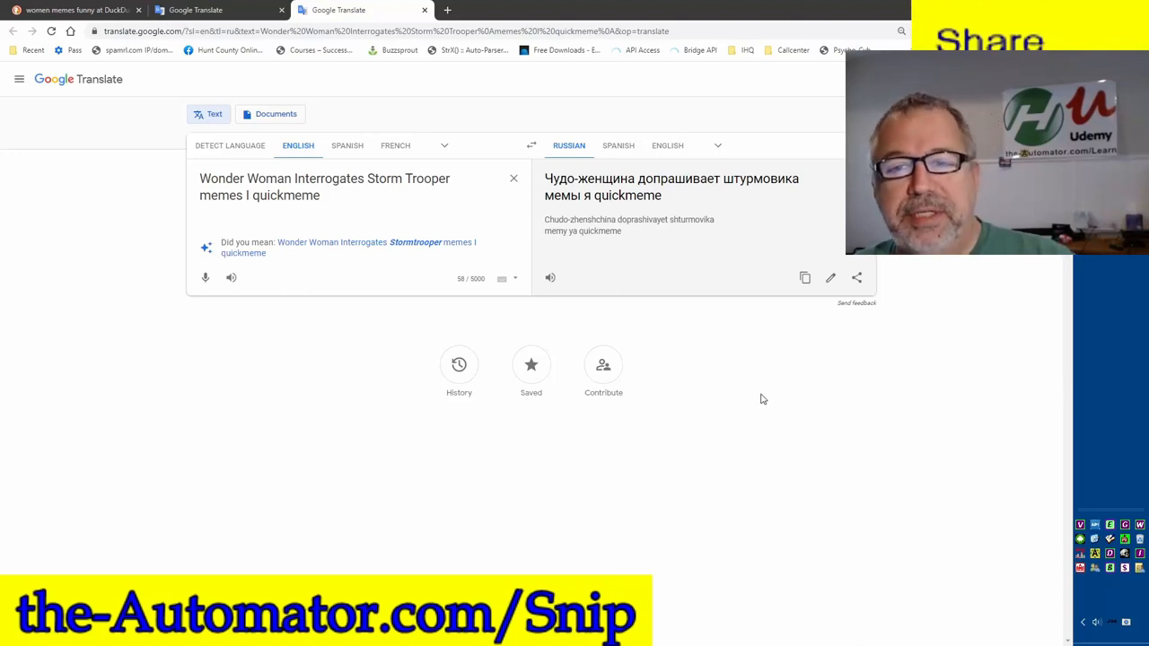
mouse_move(765, 403)
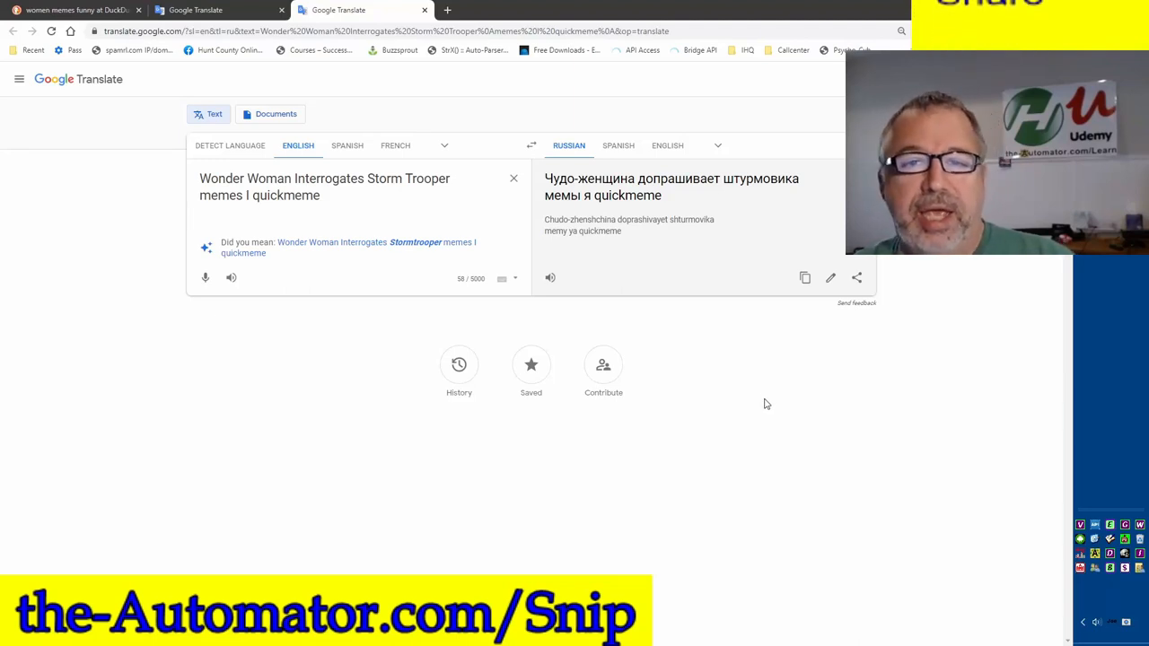